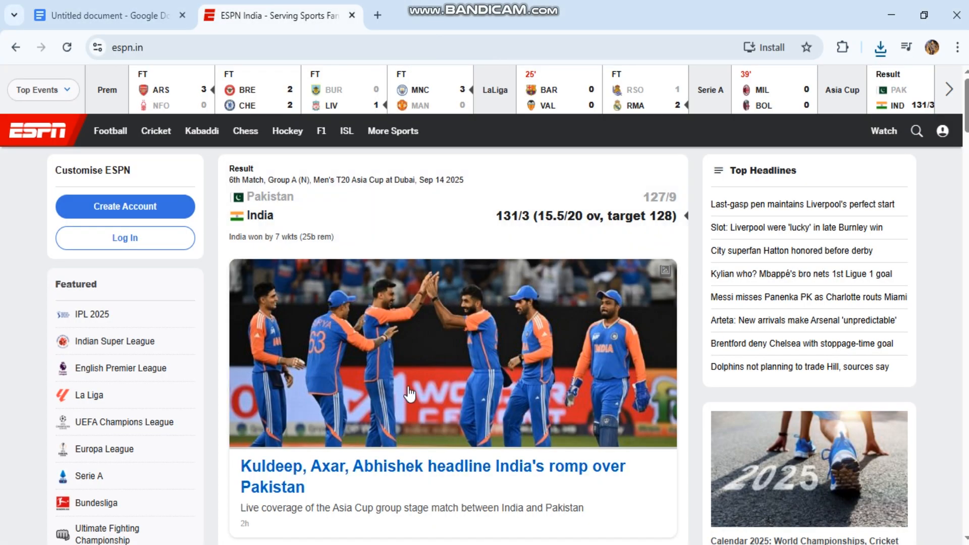
mouse_move(217, 390)
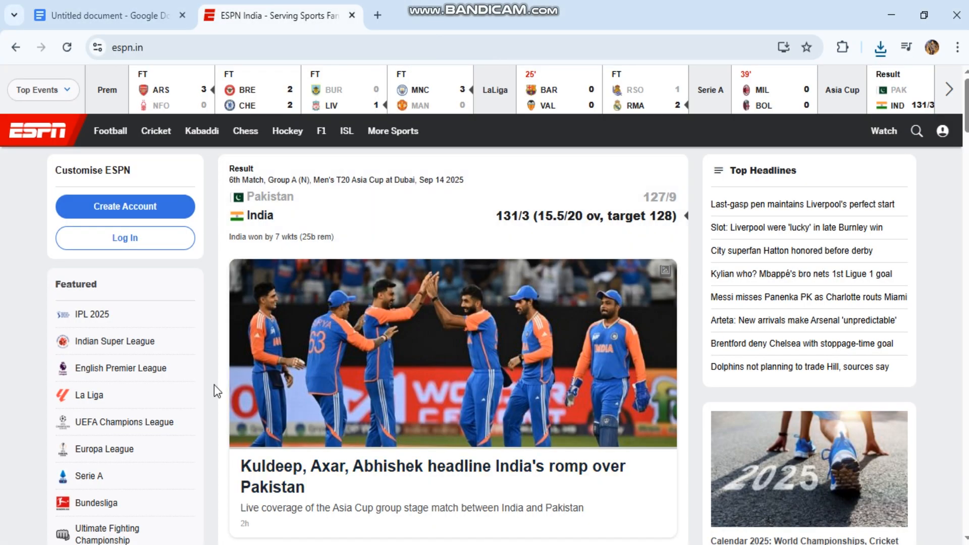
Switch over to the ESPN troubleshooting document in Google Docs.
scroll("down", 3)
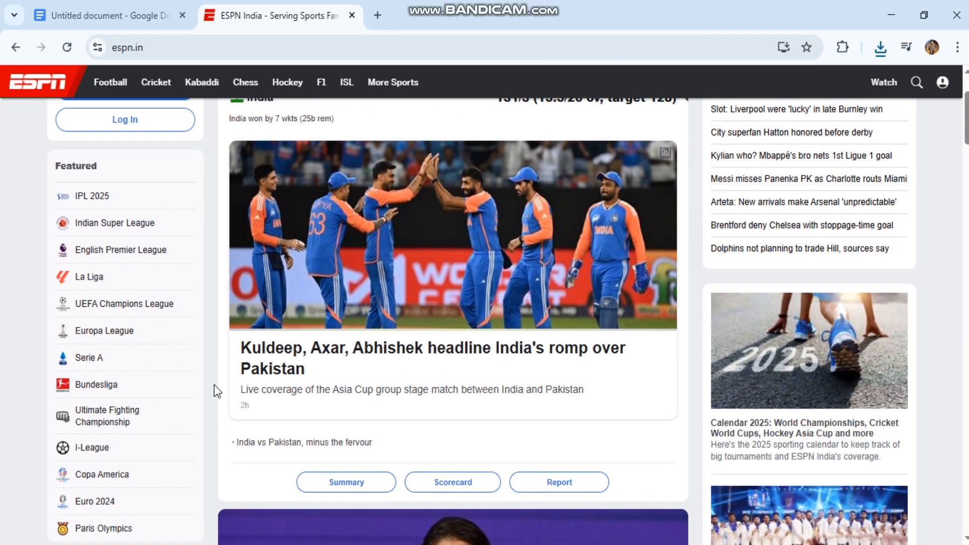
scroll("down", 3)
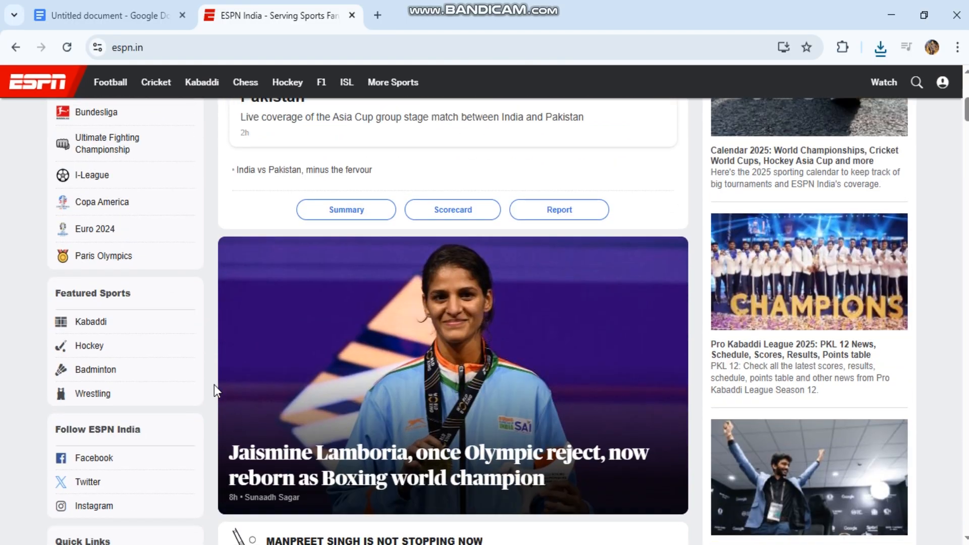
scroll("down", 3)
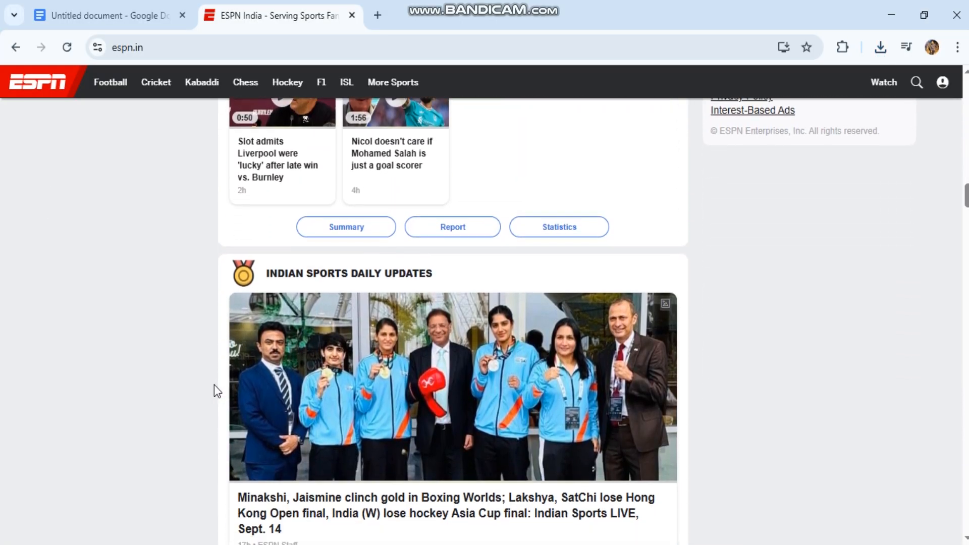
scroll("down", 3)
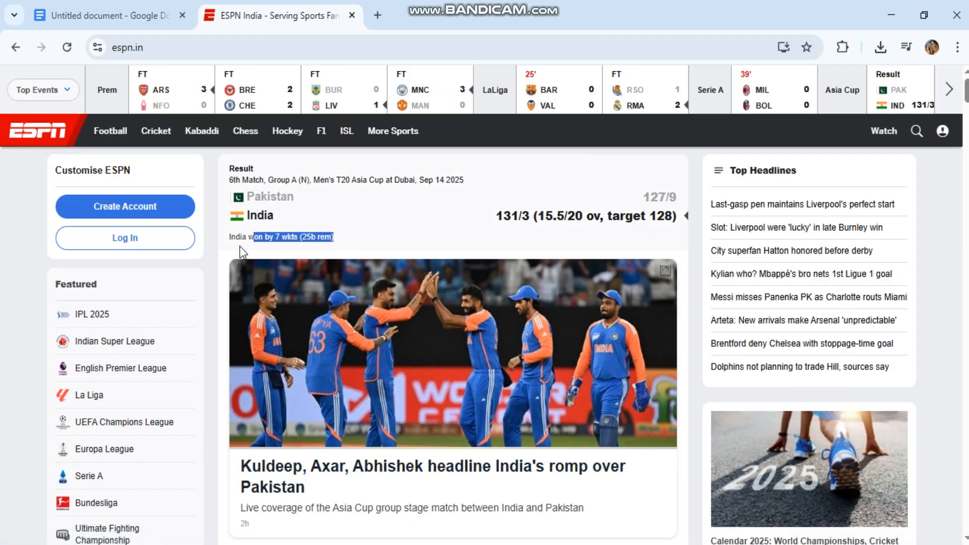
left_click(108, 15)
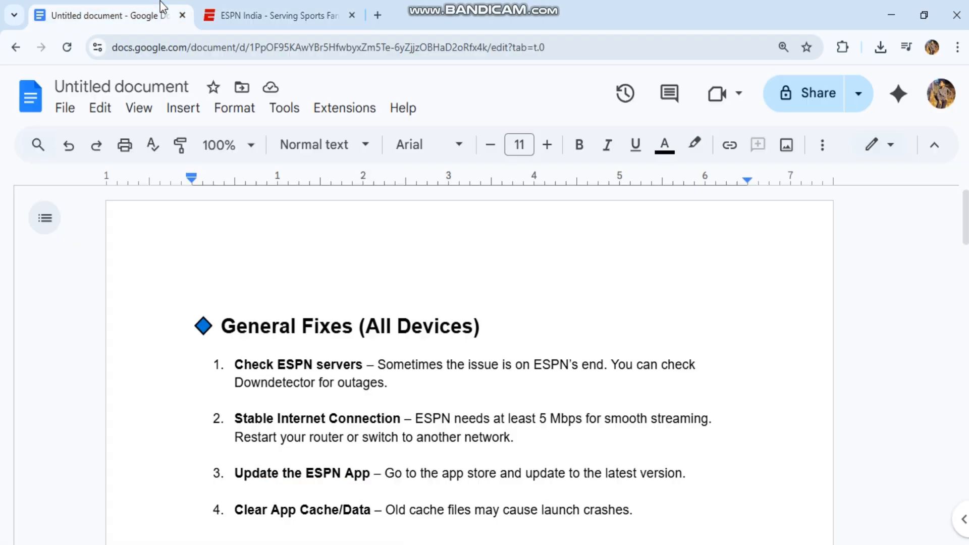
Read from the General Fixes list into the On Android / iOS steps.
scroll("down", 3)
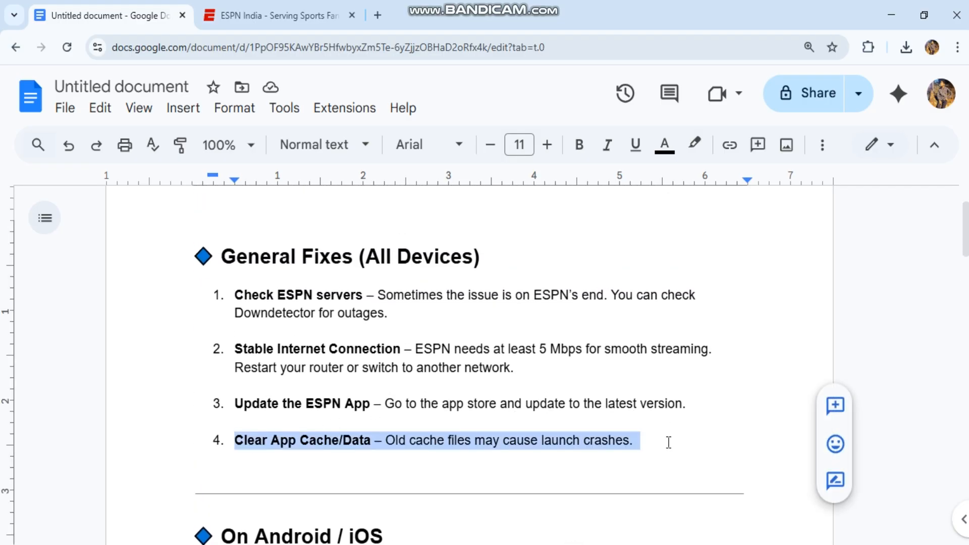
scroll("down", 3)
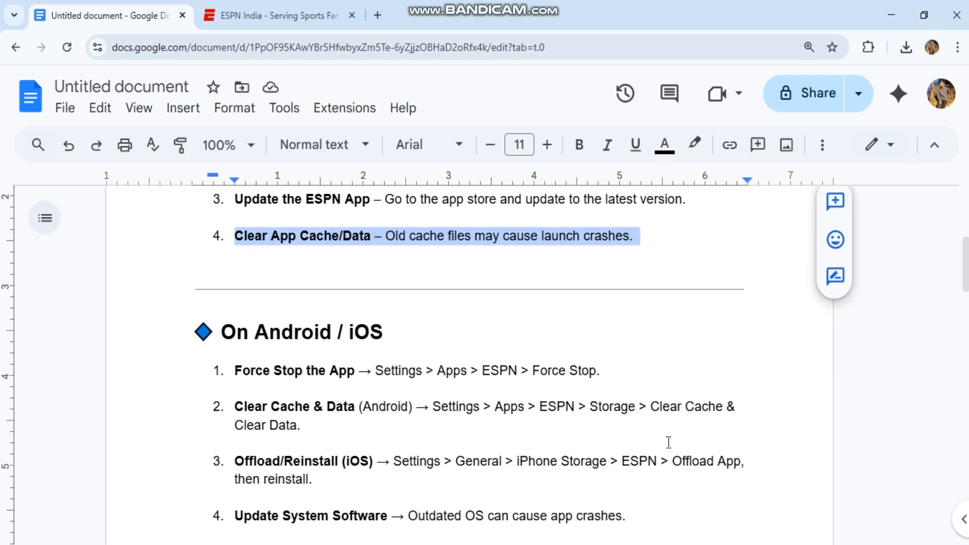
scroll("down", 3)
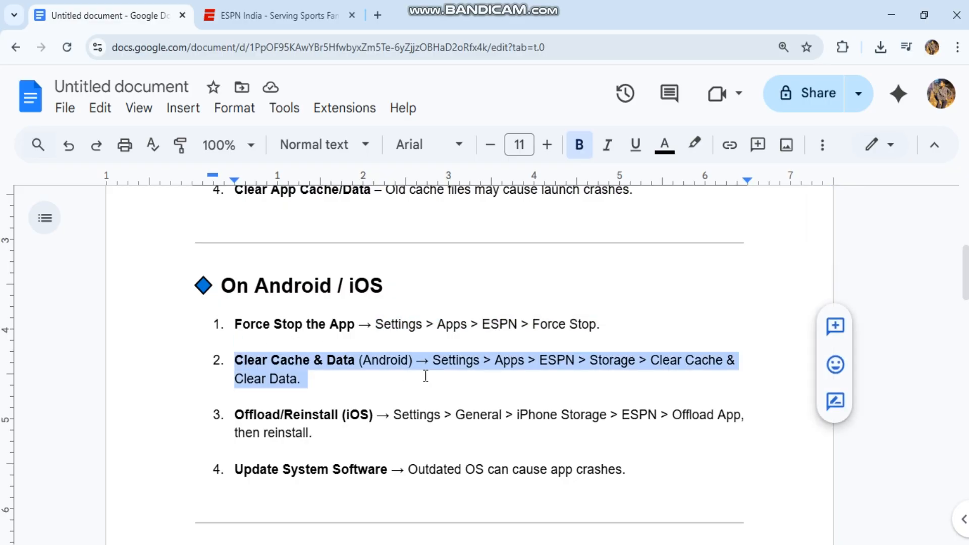
Read past the Firestick/TV steps and mark the 'Try Incognito/Private Mode.' web fix, reaching Chrome's menu.
left_click(578, 145)
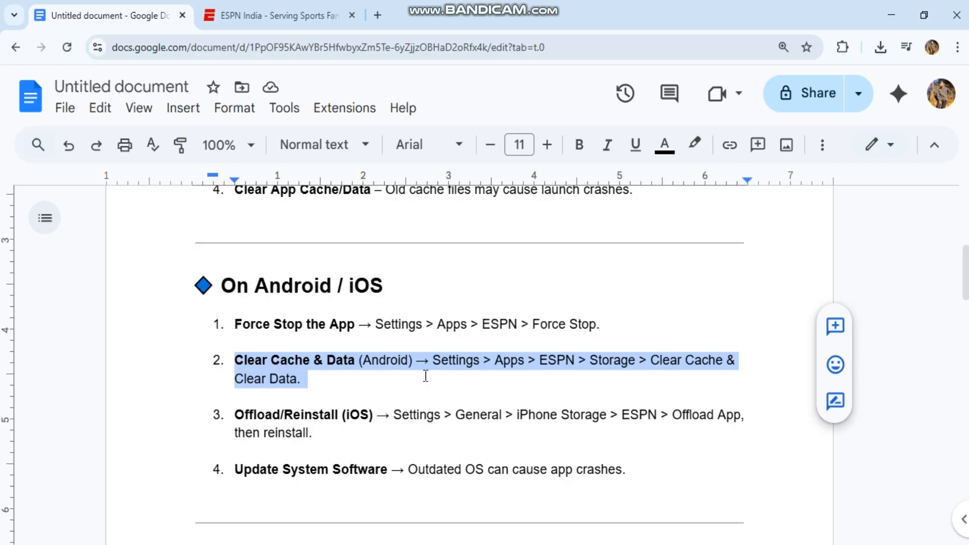
mouse_move(365, 391)
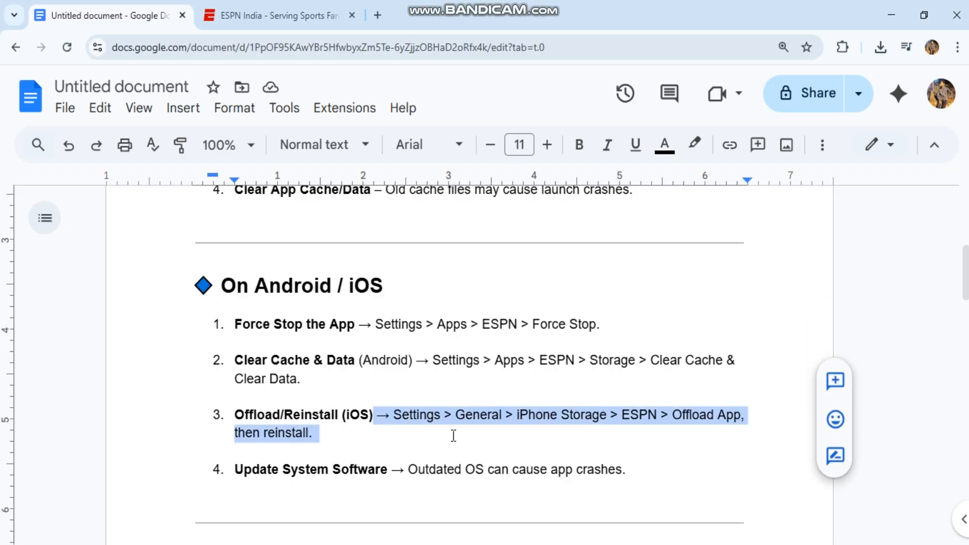
mouse_move(339, 168)
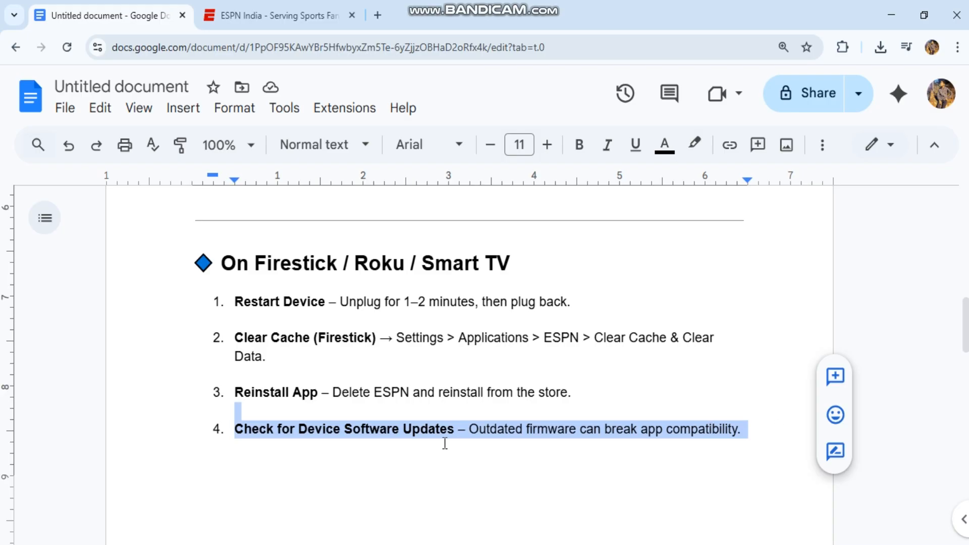
scroll("down", 3)
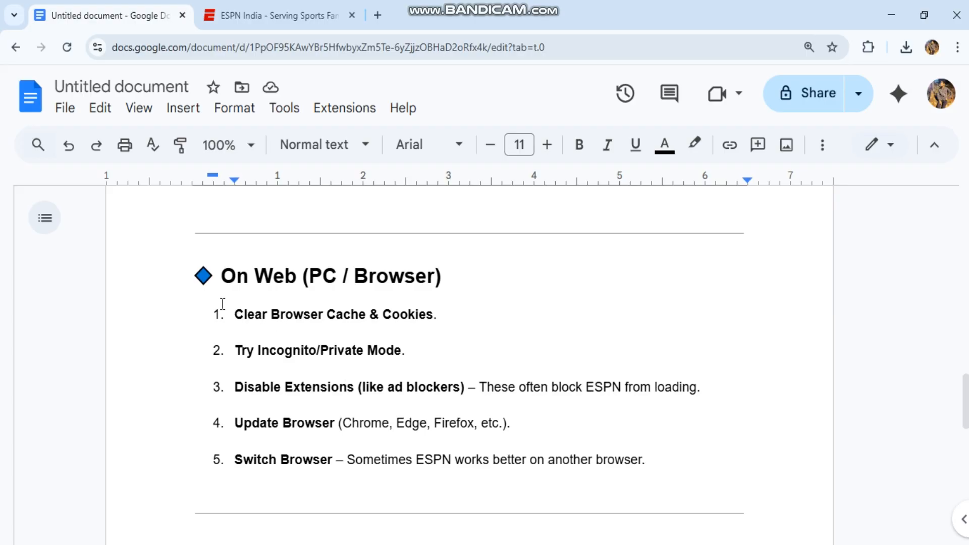
left_click(236, 350)
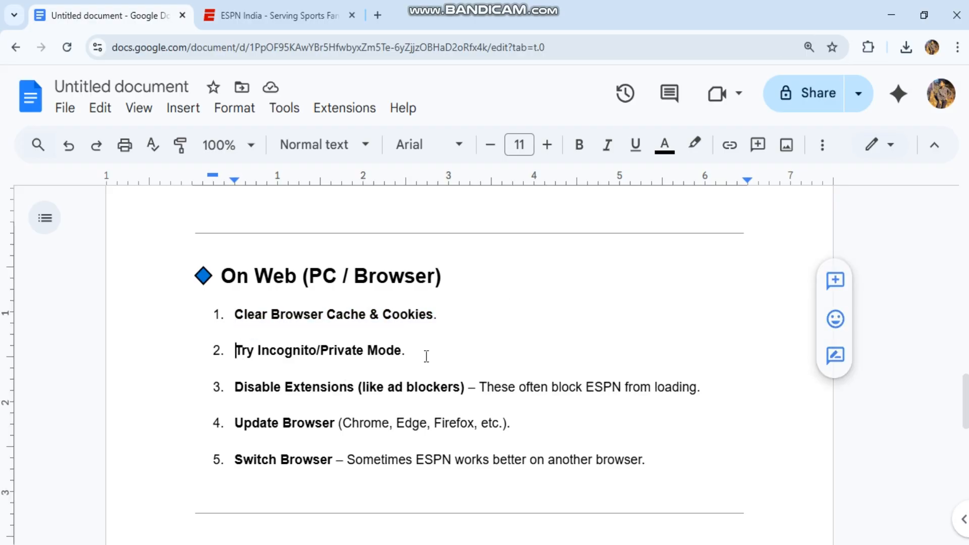
left_click(957, 48)
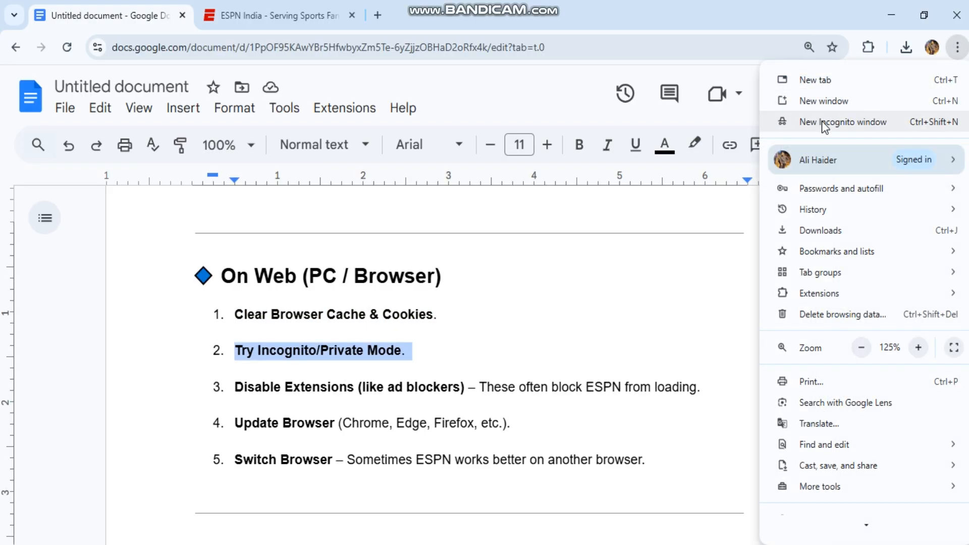
View Chrome's installed extensions page, then return to the troubleshooting document.
left_click(846, 122)
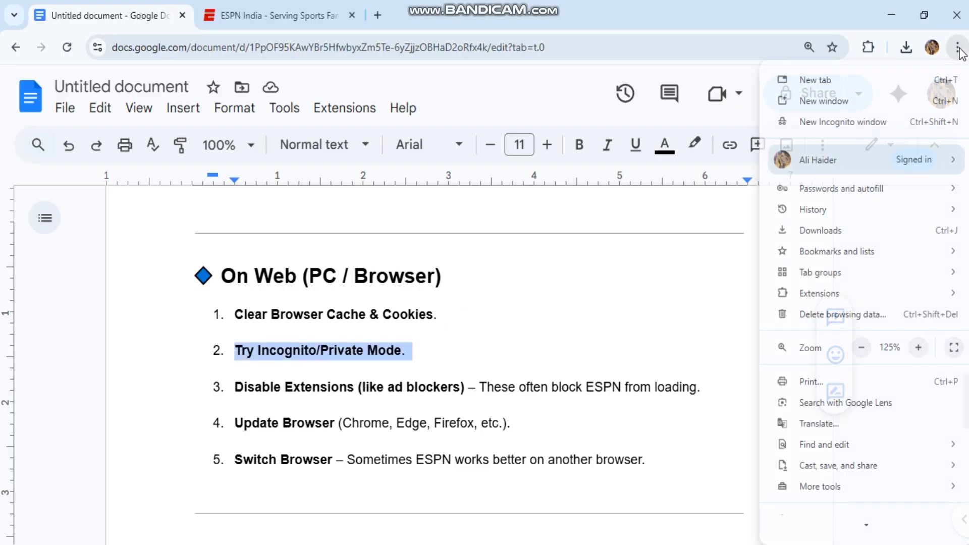
left_click(819, 293)
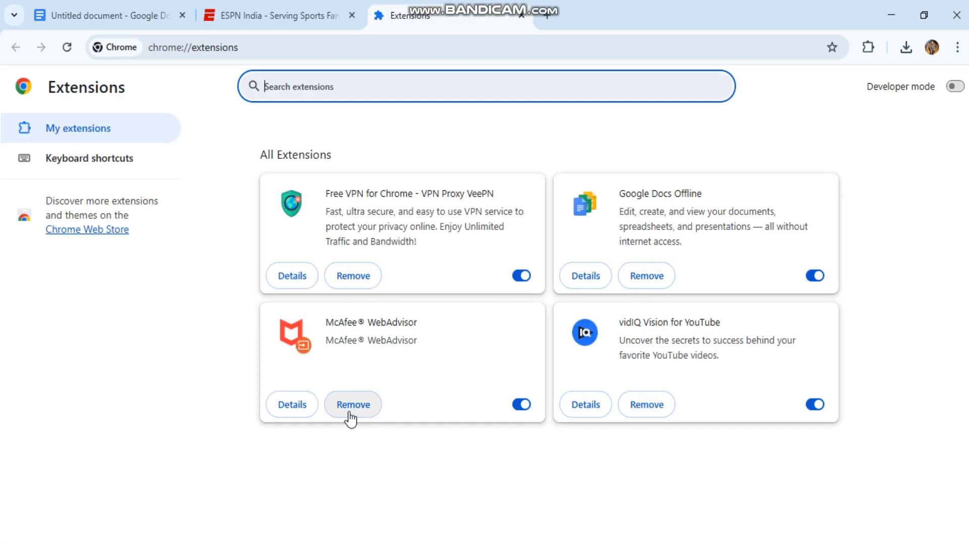
left_click(105, 16)
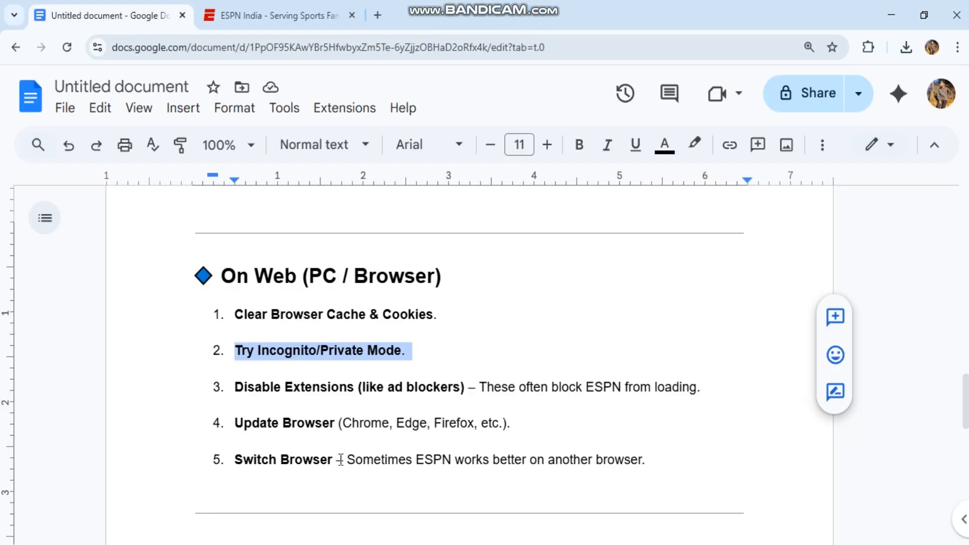
Read the Advanced Fixes section to the end, marking the Device Storage explanation.
scroll("down", 3)
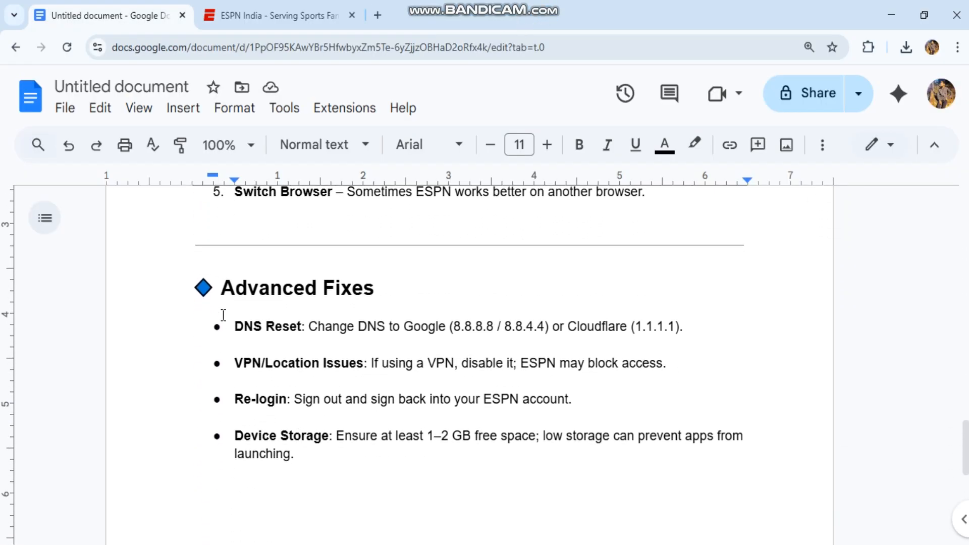
left_click_drag(233, 326, 683, 326)
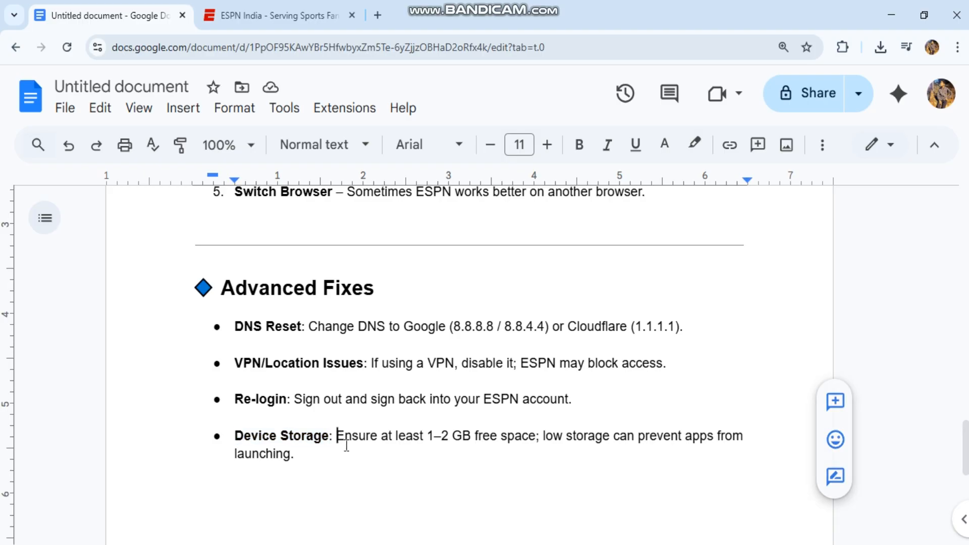
left_click_drag(338, 436, 294, 453)
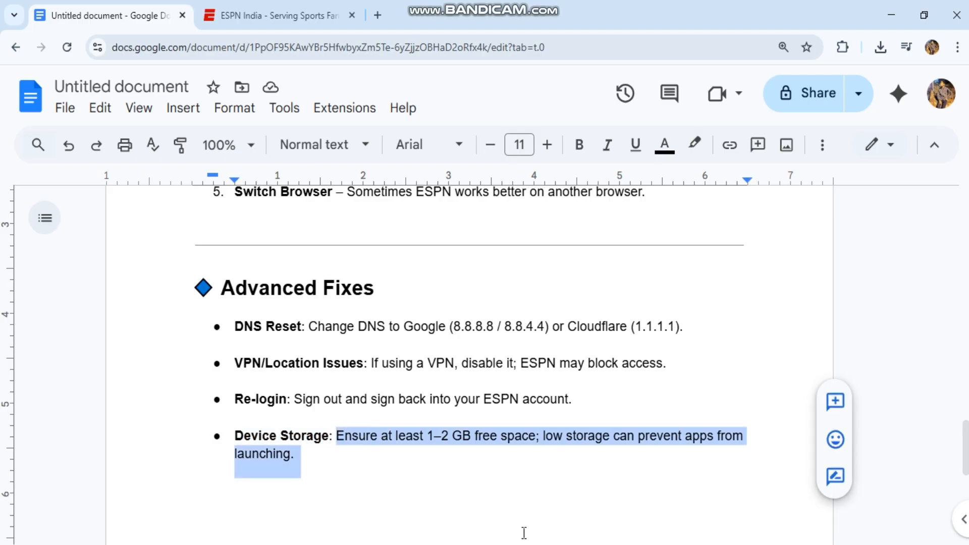
scroll("down", 3)
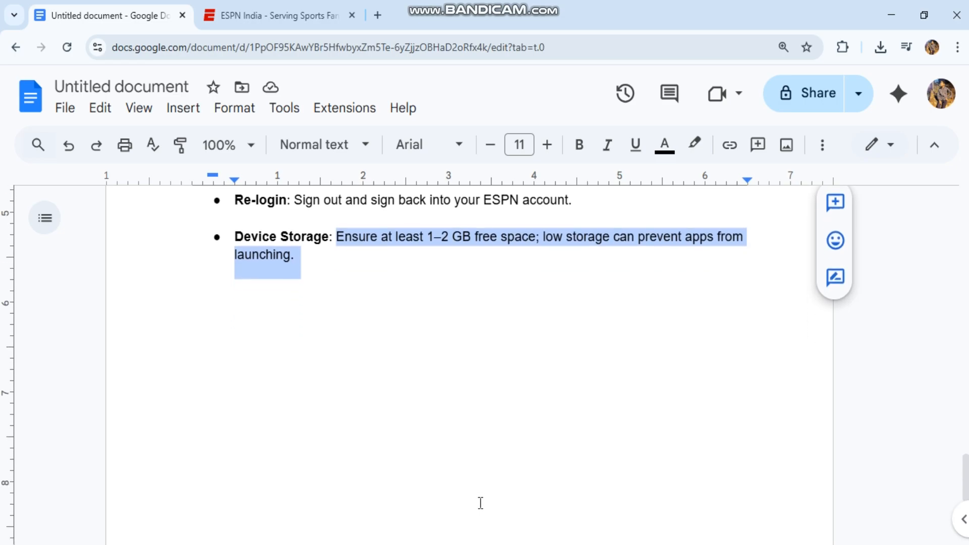